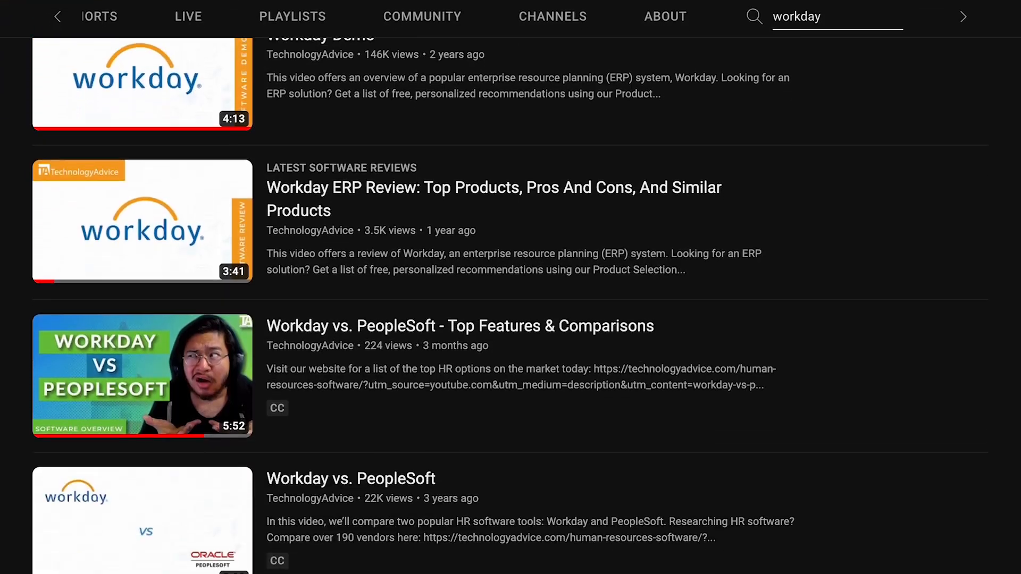
{"action": "scroll", "scroll_direction": "down", "scroll_amount": 3}
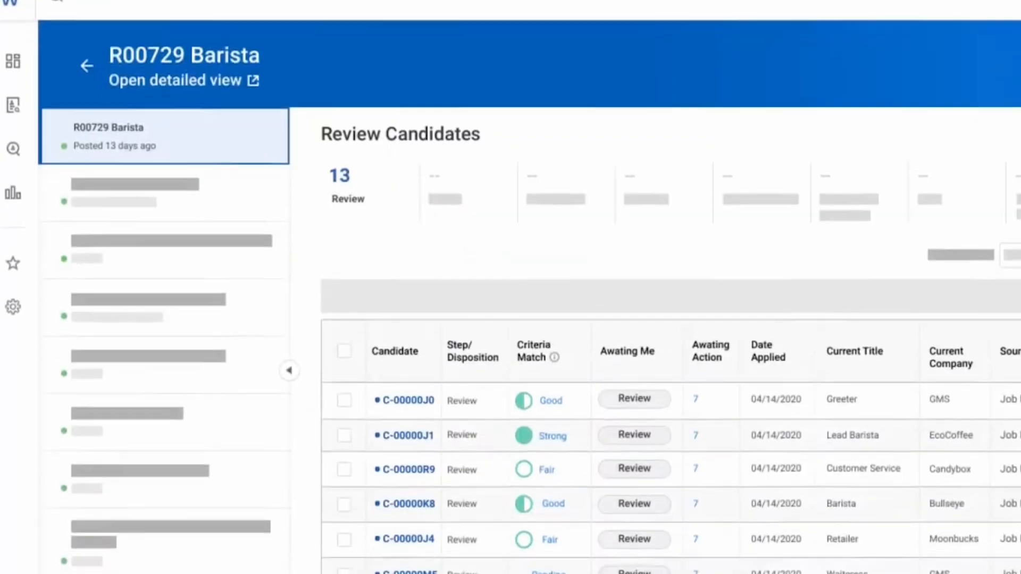
{"action": "scroll", "scroll_direction": "down", "scroll_amount": 3}
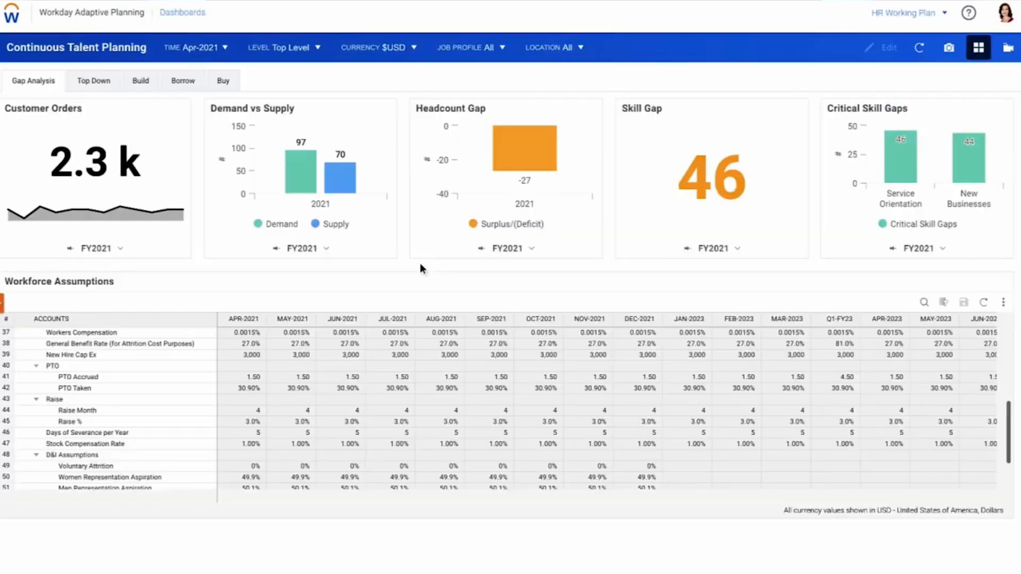
{"action": "mouse_move", "coordinate": [933, 18]}
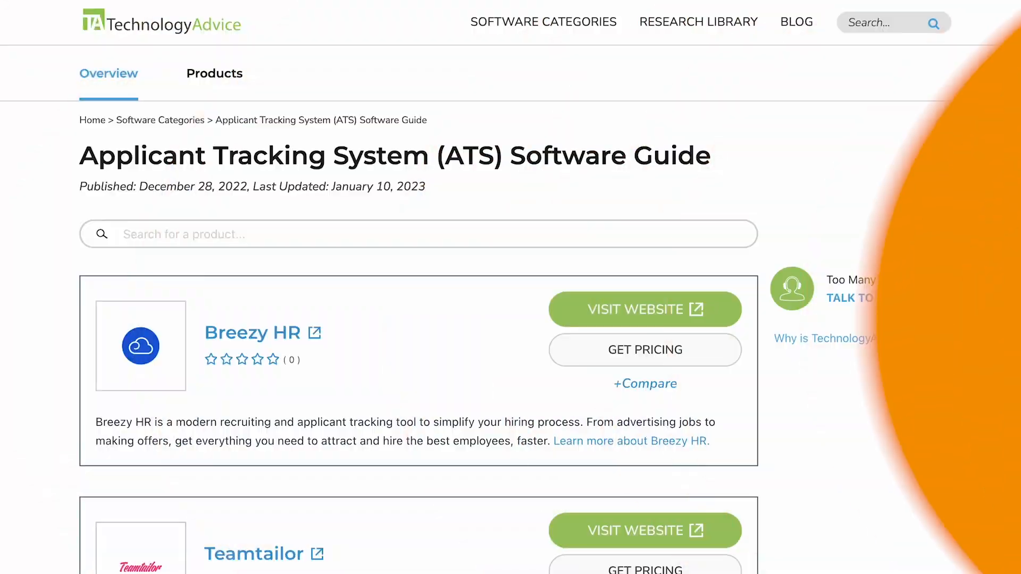
{"action": "scroll", "scroll_direction": "down", "scroll_amount": 3}
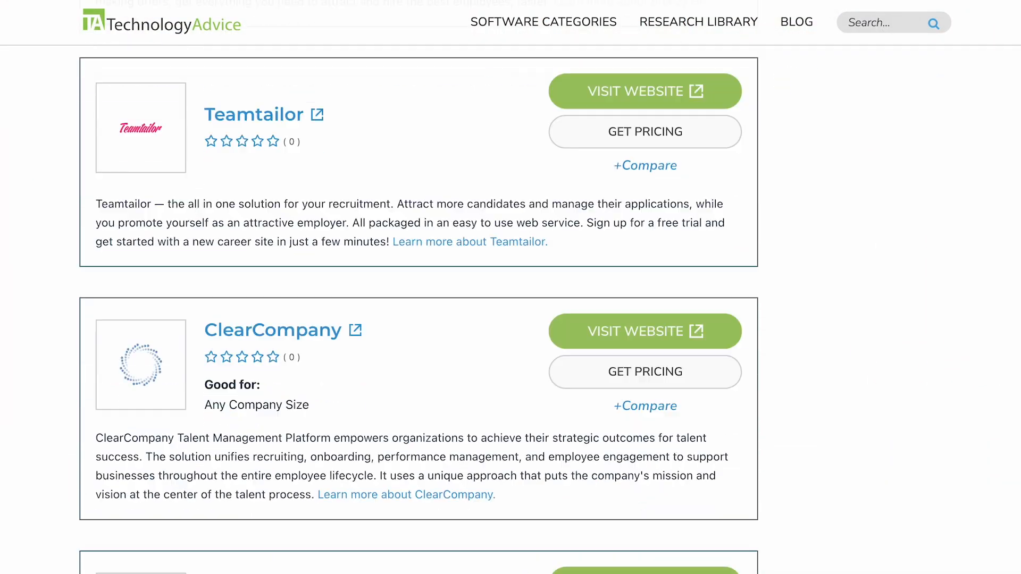
{"action": "scroll", "scroll_direction": "down", "scroll_amount": 3}
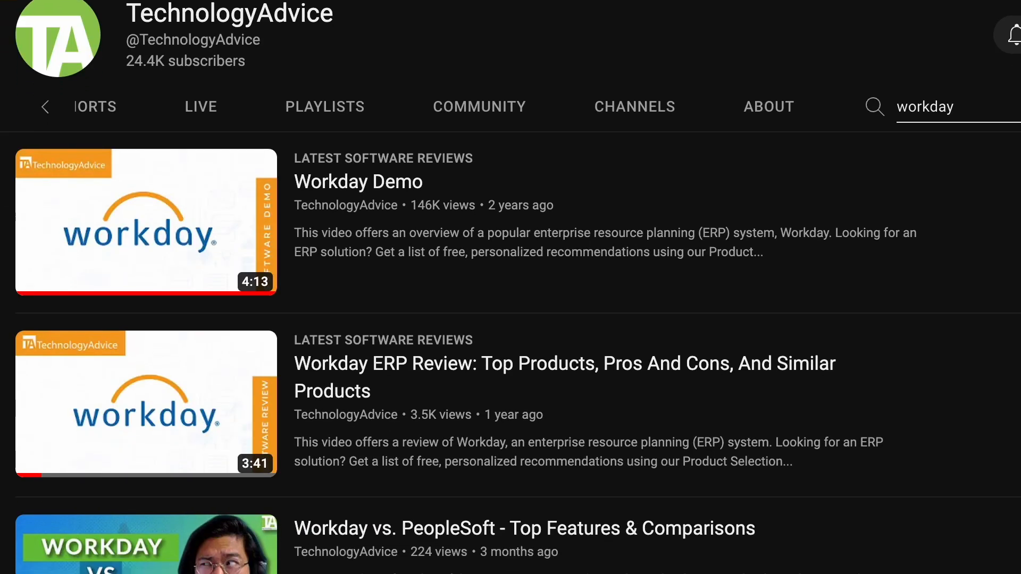
{"action": "scroll", "scroll_direction": "down", "scroll_amount": 3}
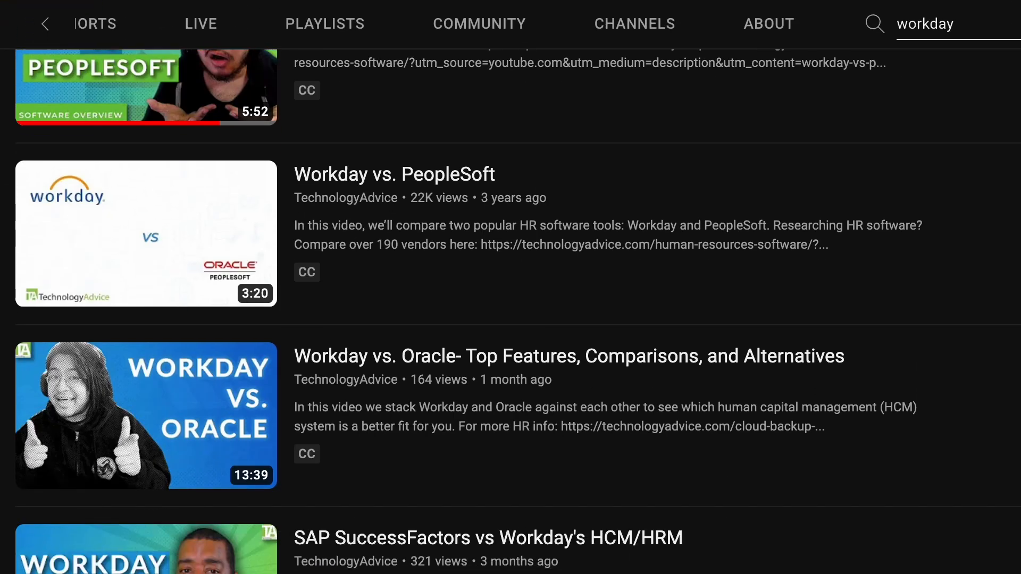